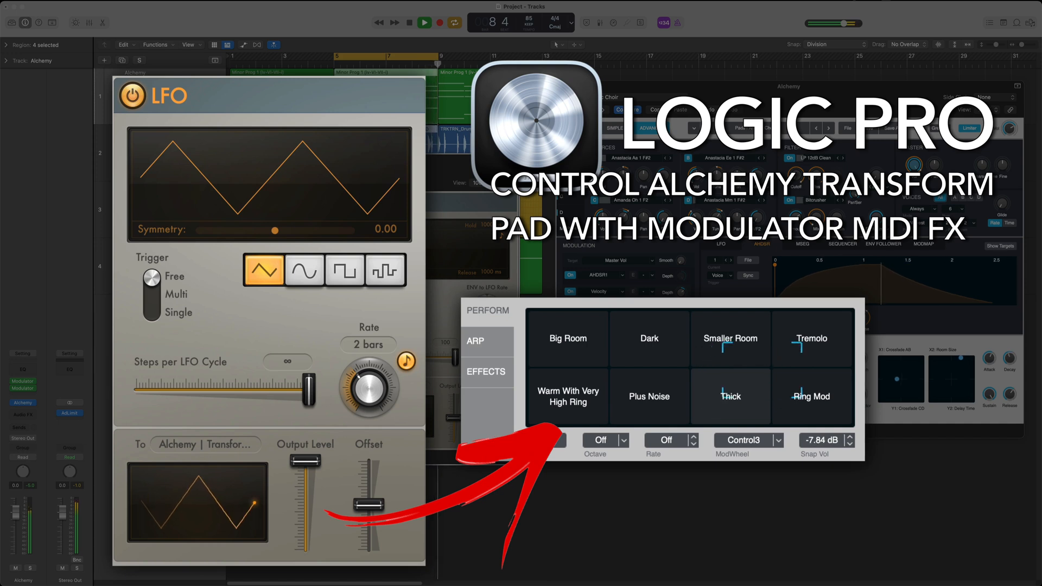
Morph the Angelic Choir pad position between the Dark and Plus Noise snapshots
left_click(729, 339)
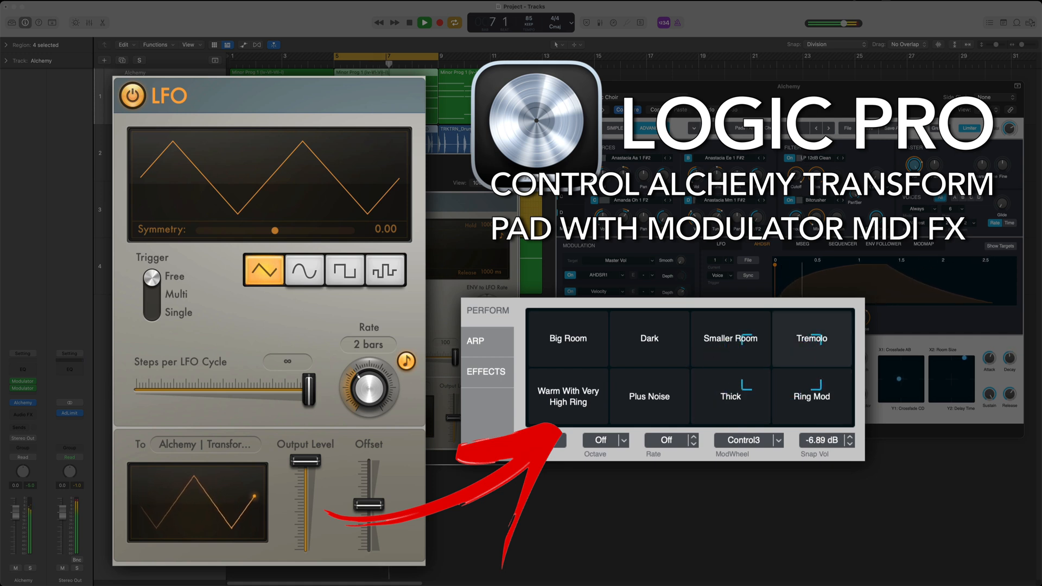
left_click(729, 339)
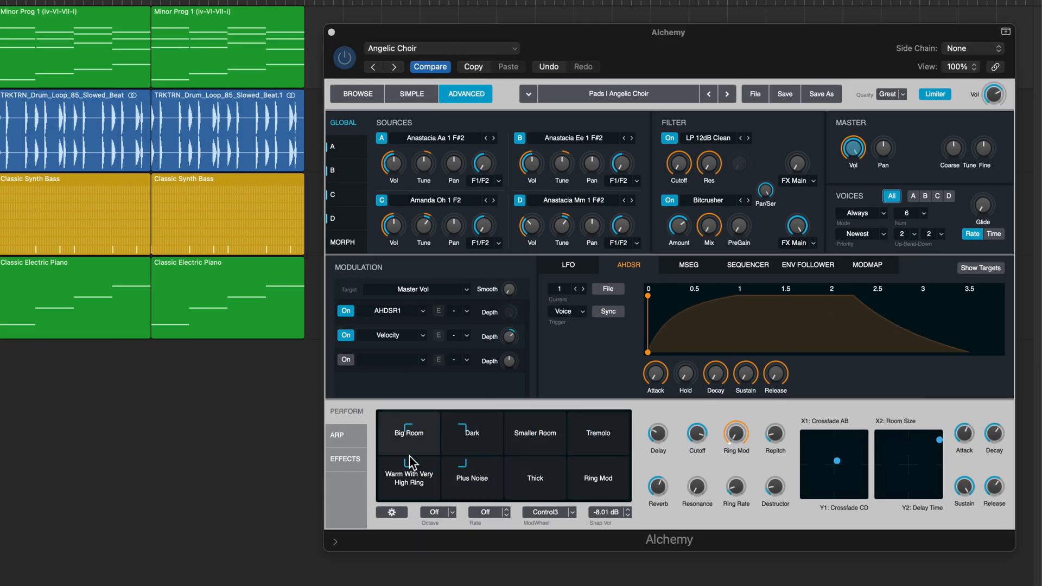
left_click(409, 433)
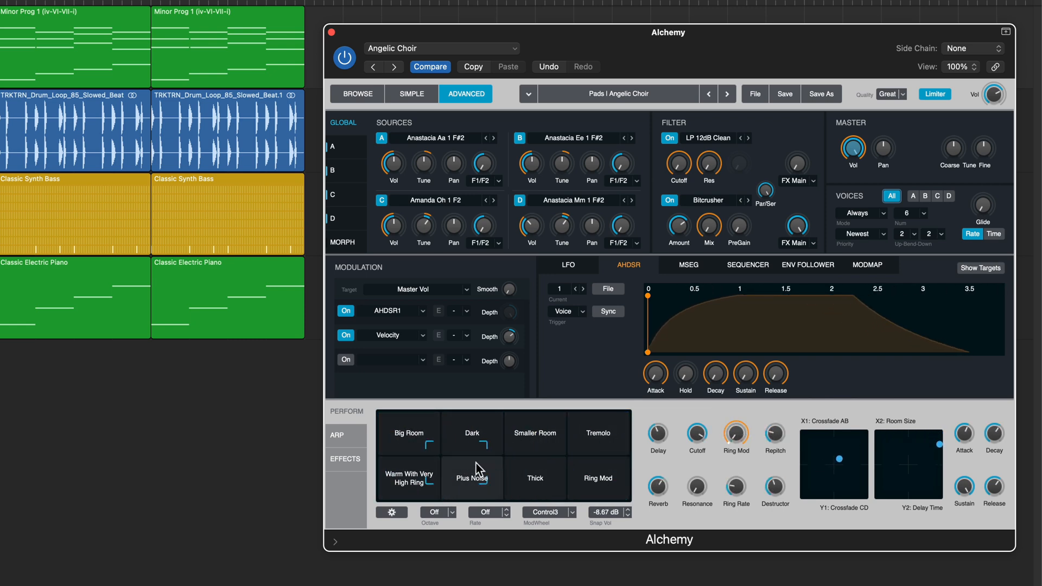
left_click(409, 433)
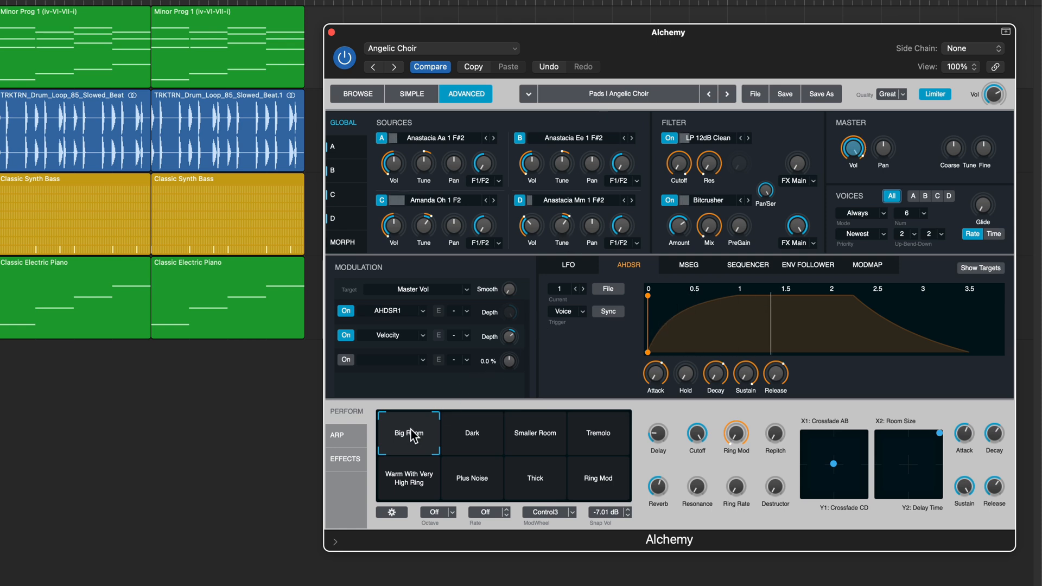
Audition the Big Room, Warm With Very High Ring, Plus Noise and Smaller Room snapshots, then blend them
left_click(410, 479)
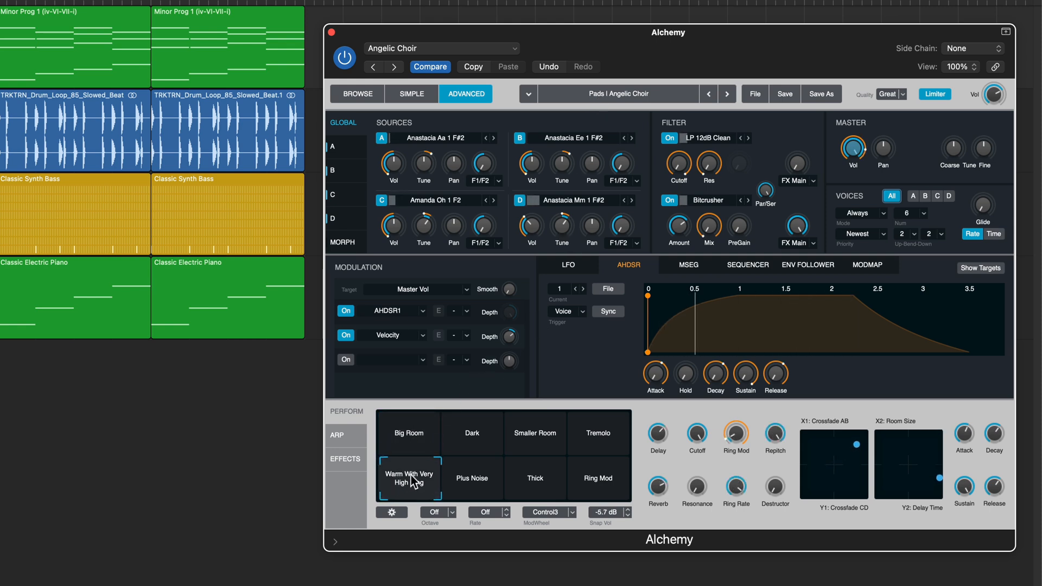
left_click(471, 478)
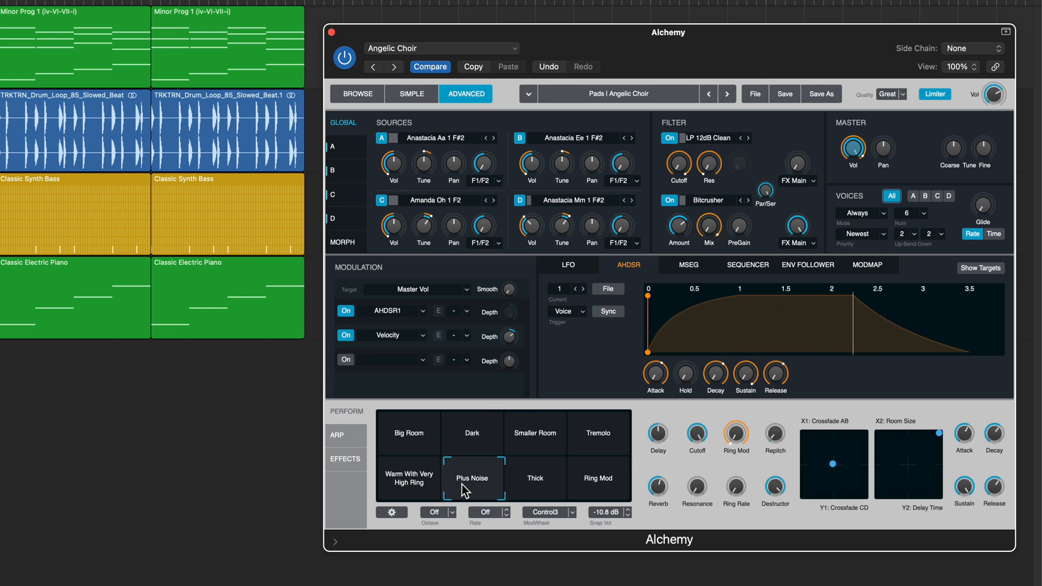
left_click(534, 433)
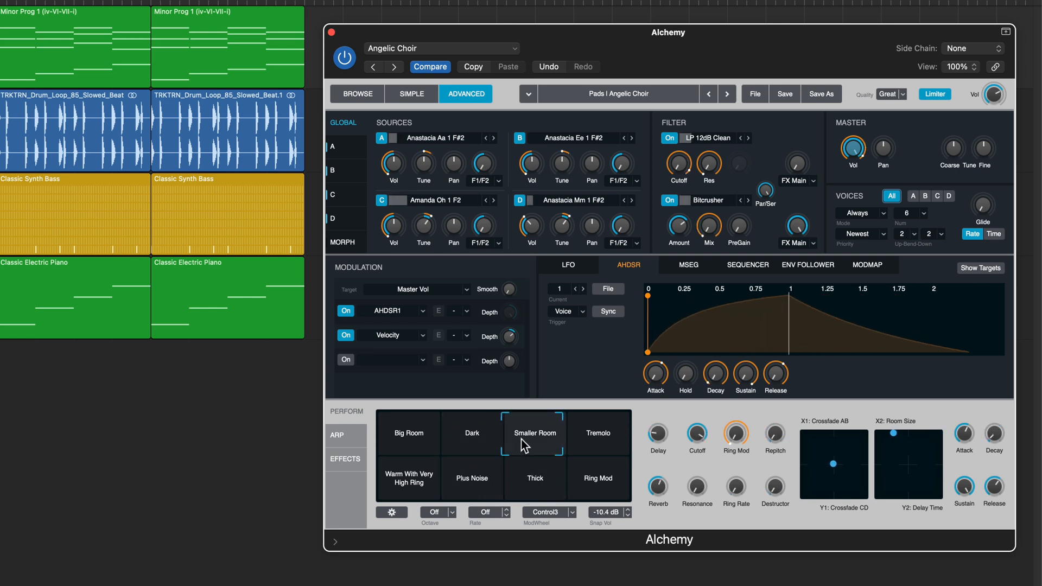
left_click(597, 478)
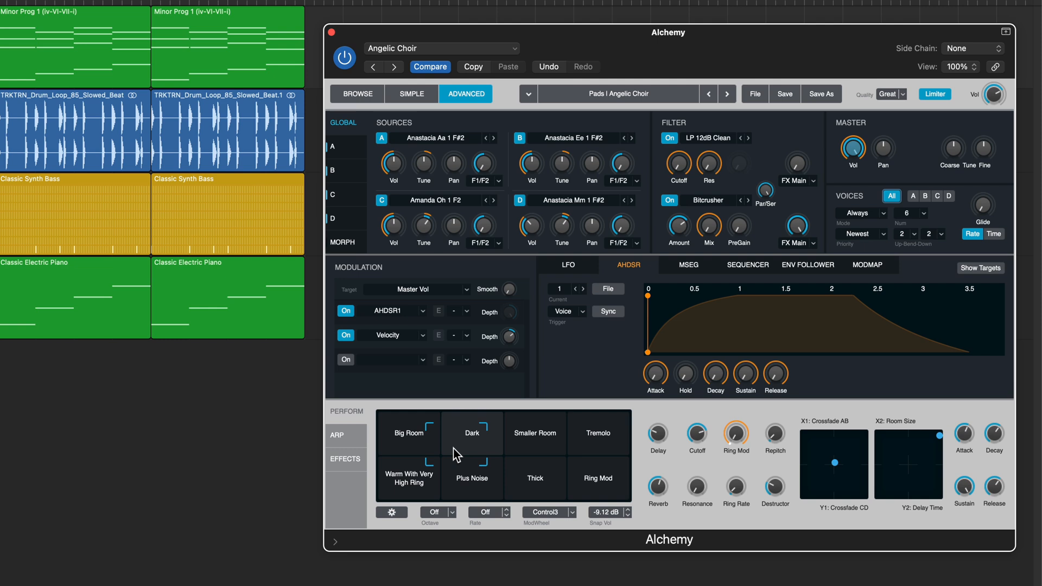
left_click(409, 433)
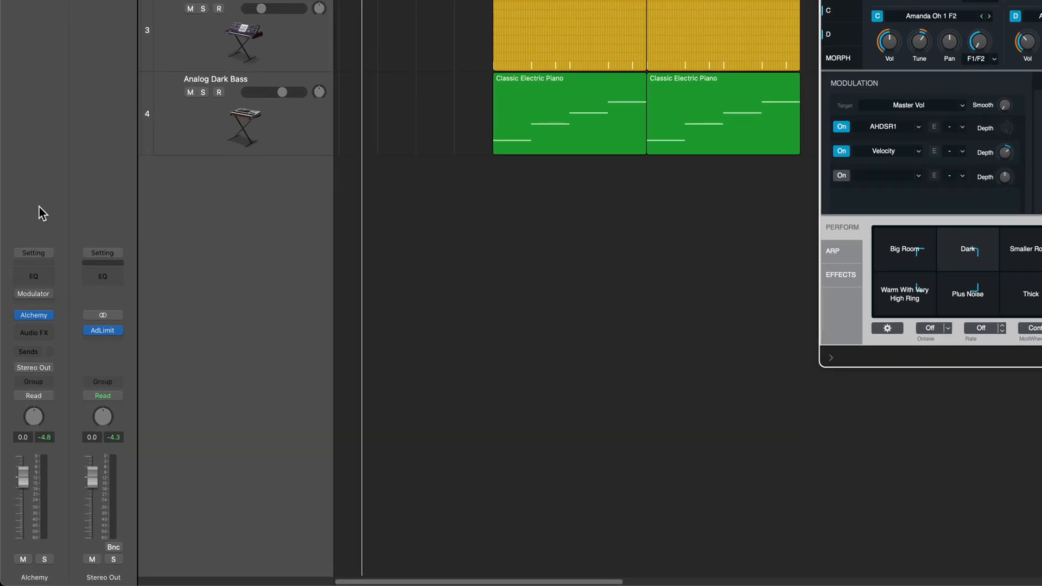
Remove the Modulator from the Alchemy channel's MIDI FX slot and reopen the slot choices
left_click(33, 294)
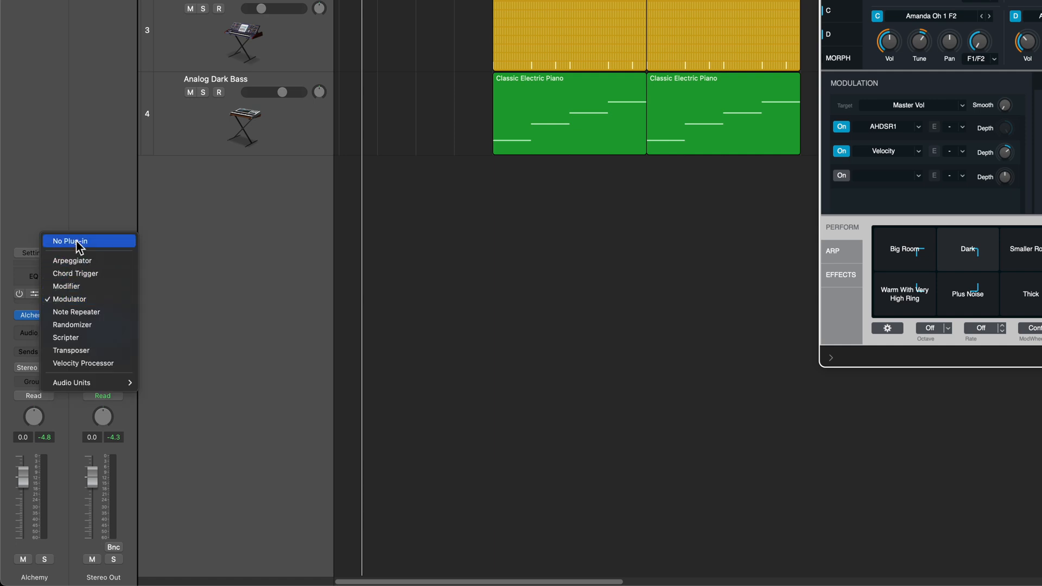
left_click(70, 241)
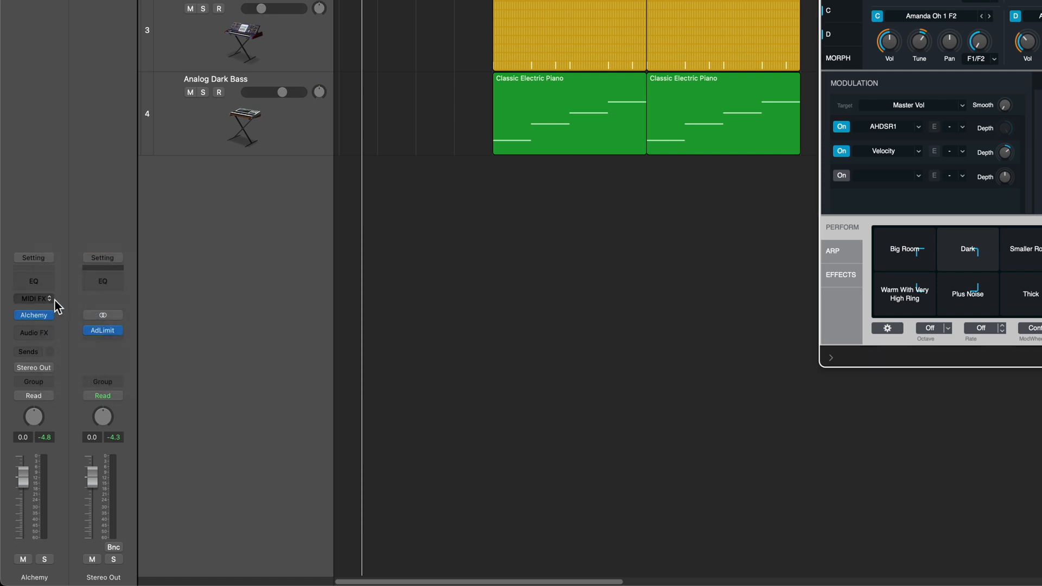
left_click(32, 297)
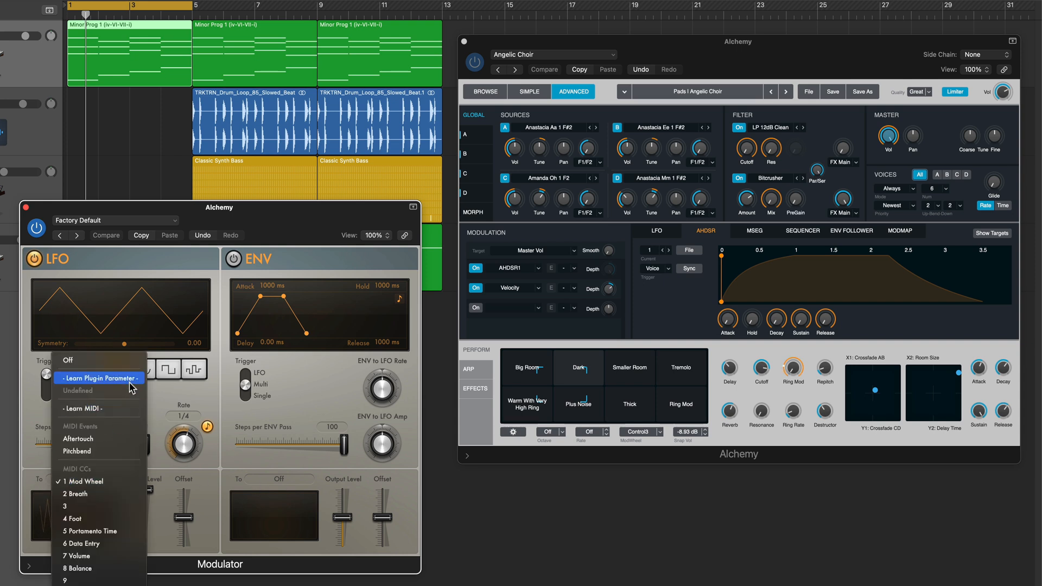
Learn Alchemy's transform pad as the Modulator LFO's plug-in parameter target
left_click(99, 378)
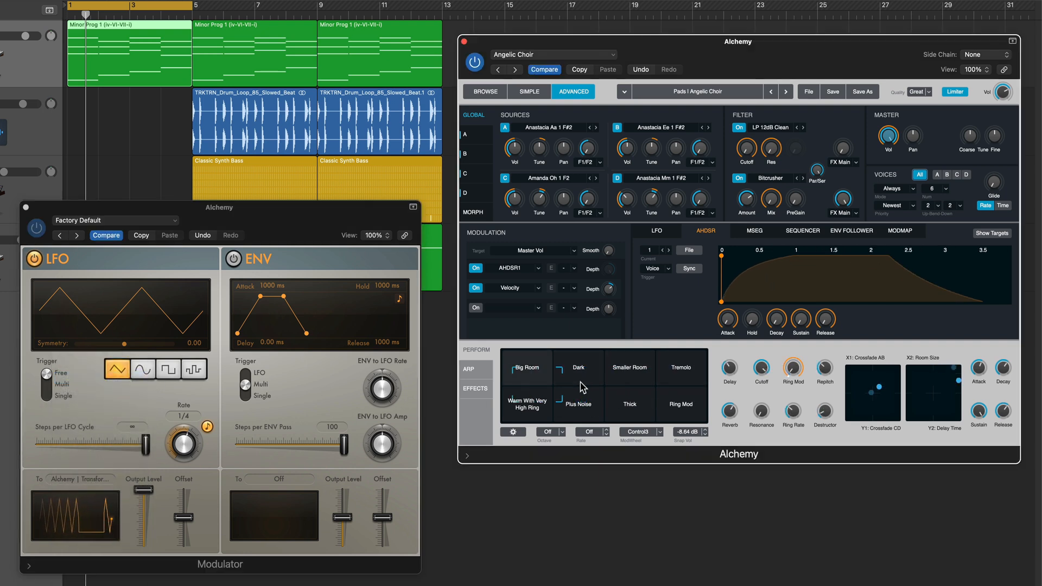
left_click(578, 368)
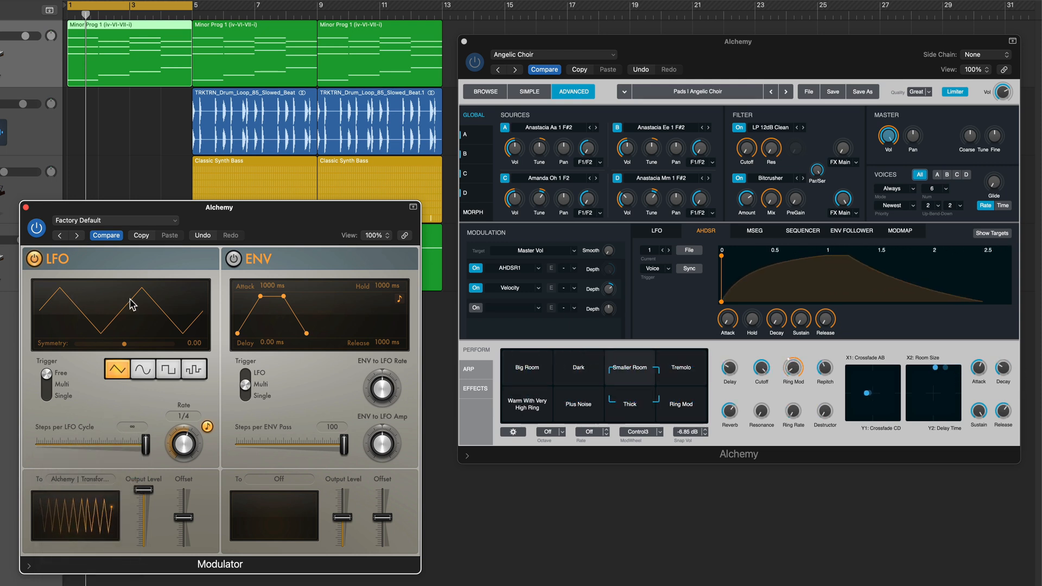
left_click(142, 369)
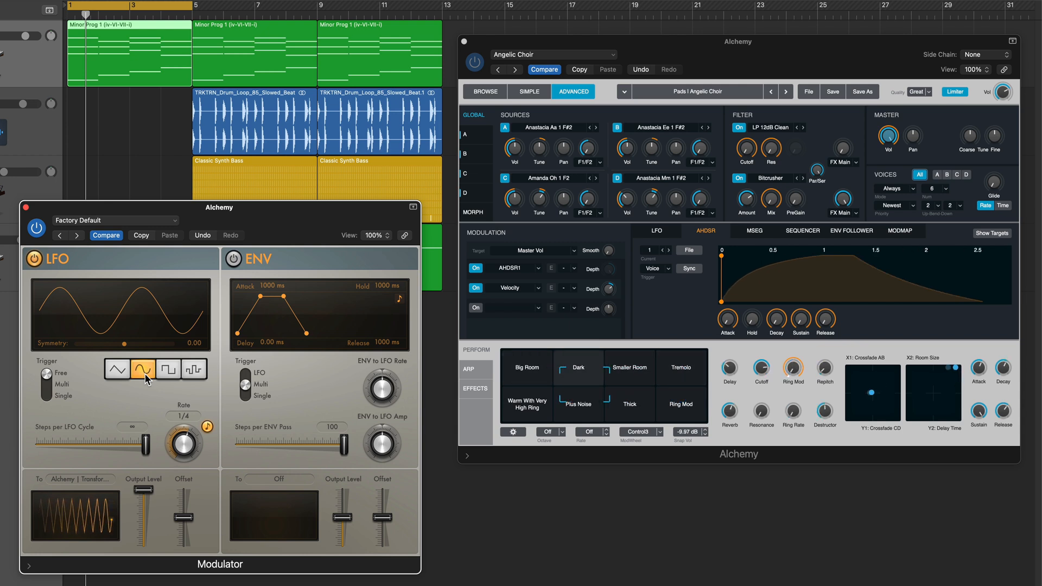
left_click(170, 368)
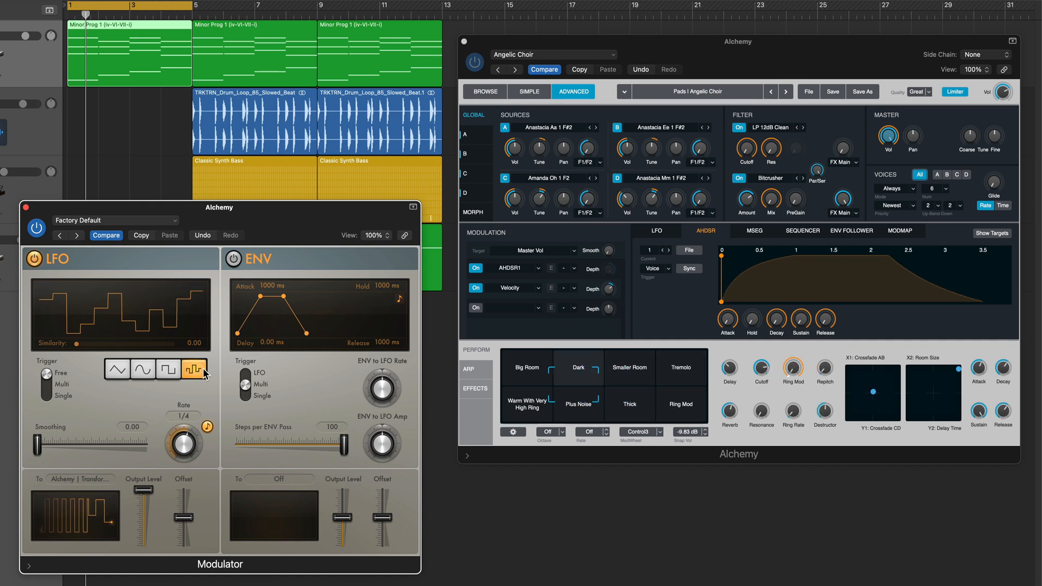
left_click(142, 369)
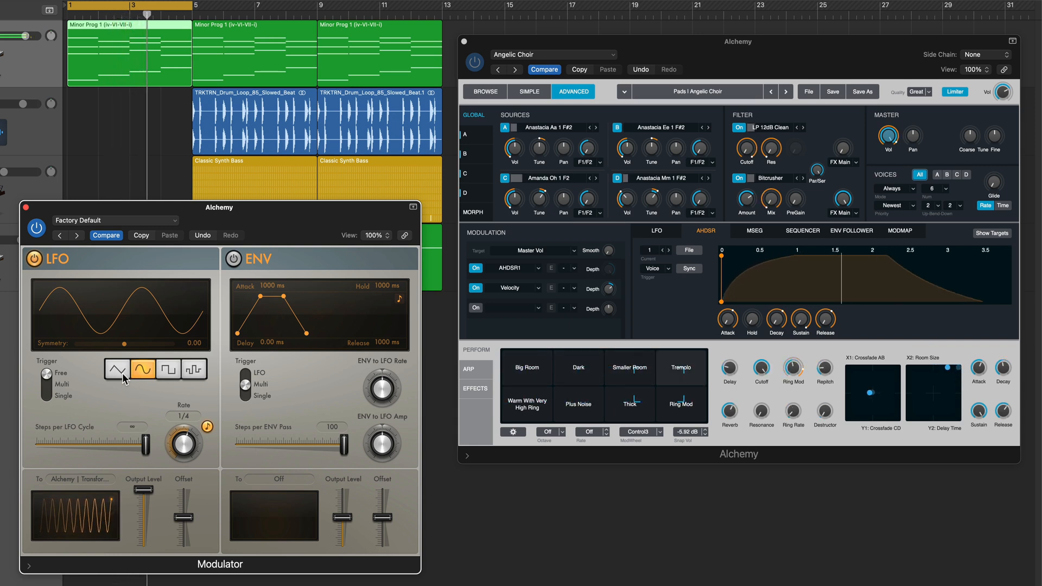
left_click(117, 369)
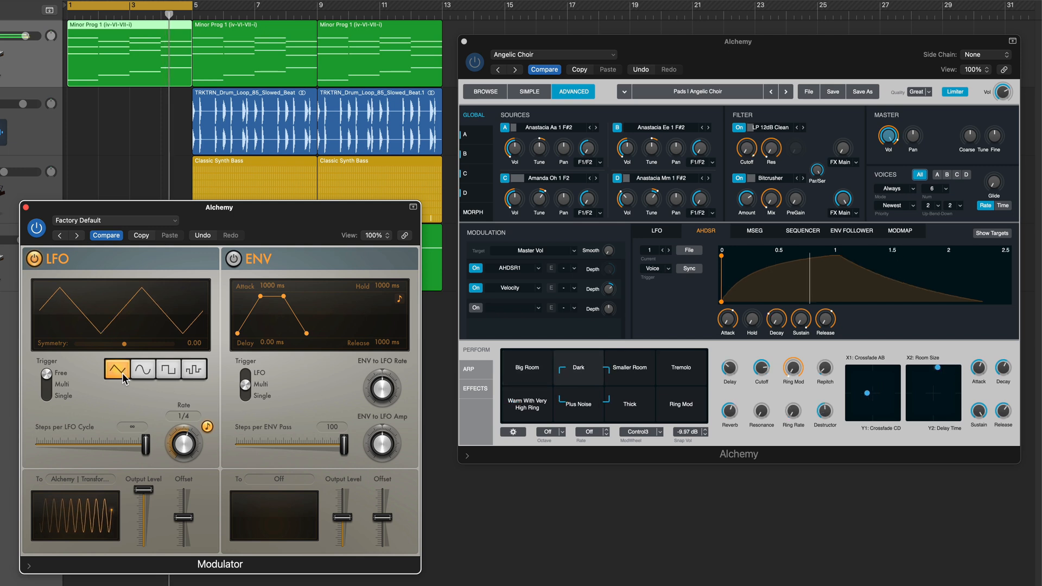
left_click(168, 369)
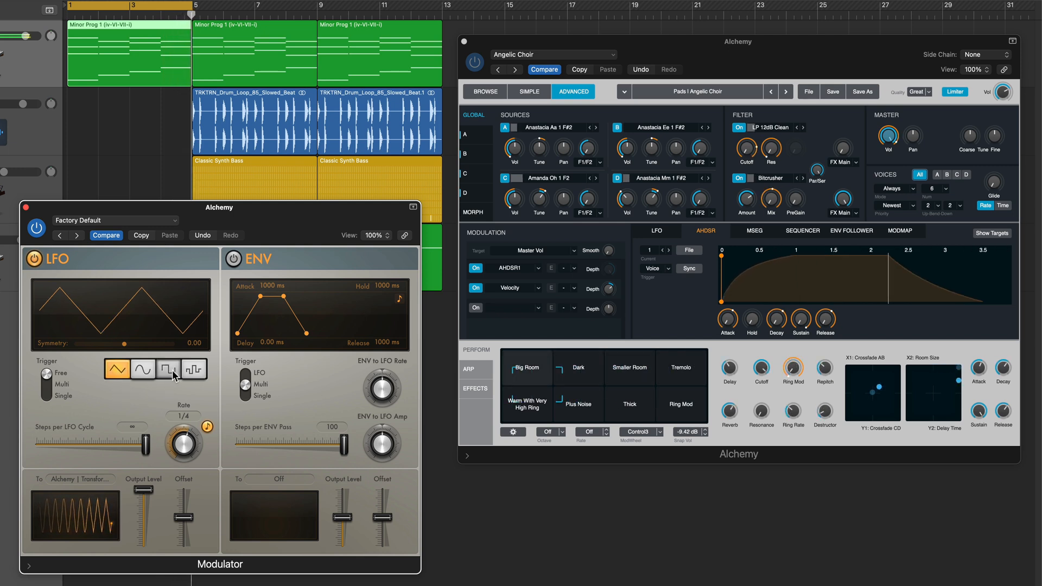
left_click(168, 369)
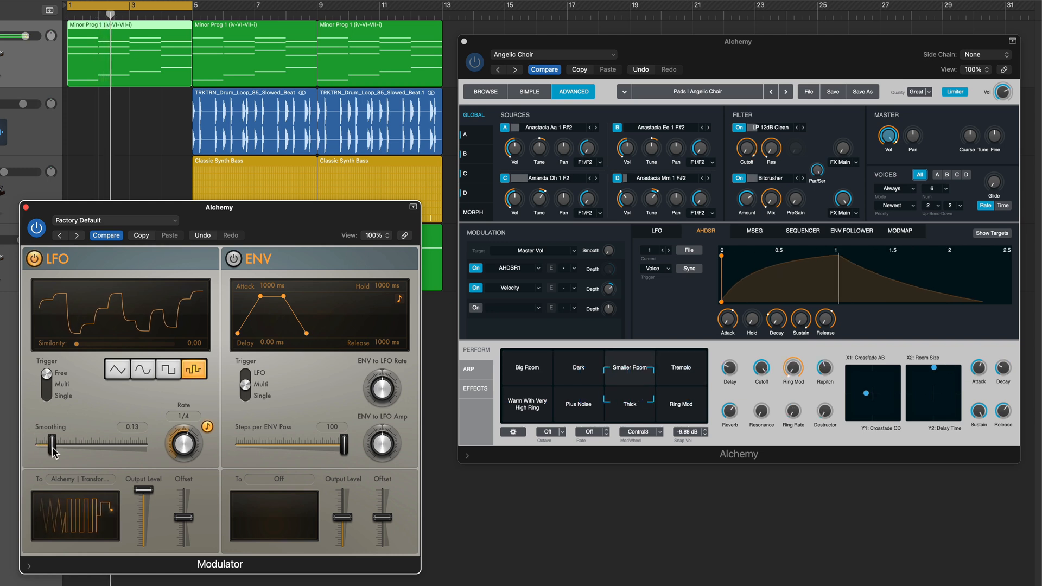
left_click_drag(55, 442, 60, 442)
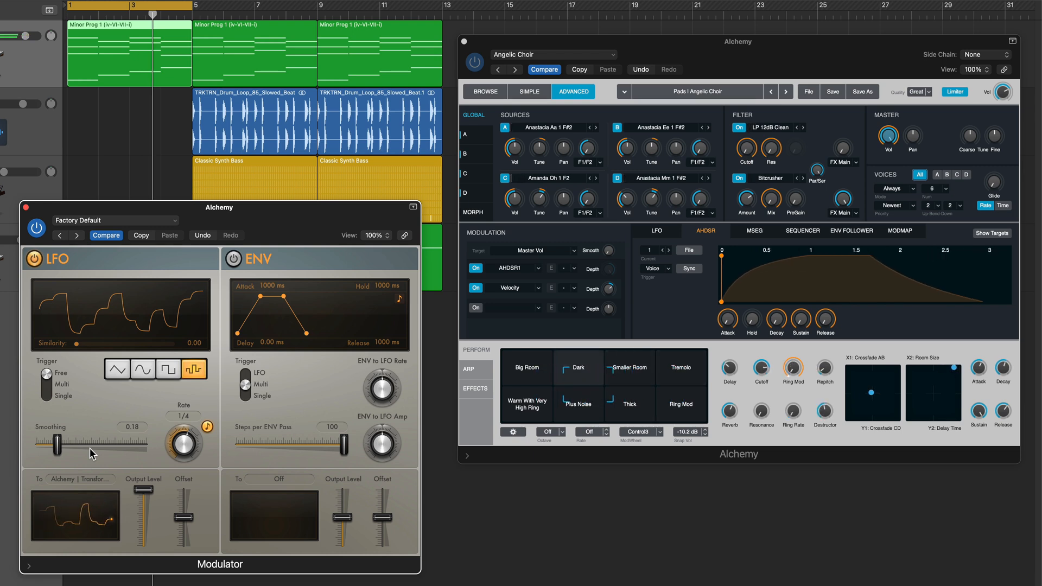
left_click(116, 369)
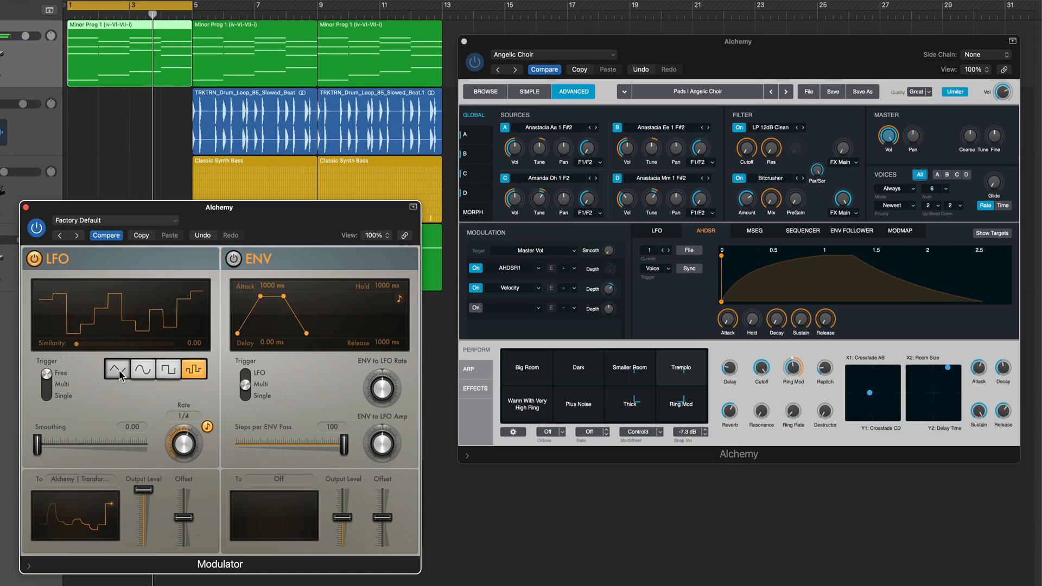
left_click(117, 369)
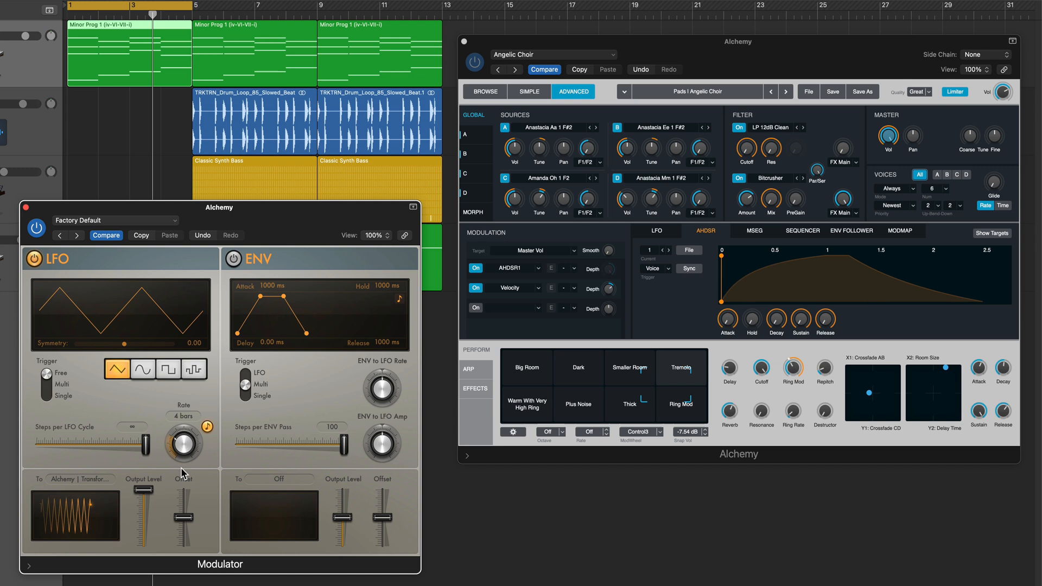
Slow the Modulator LFO rate to about 1.5 bars per cycle
left_click_drag(185, 445, 177, 458)
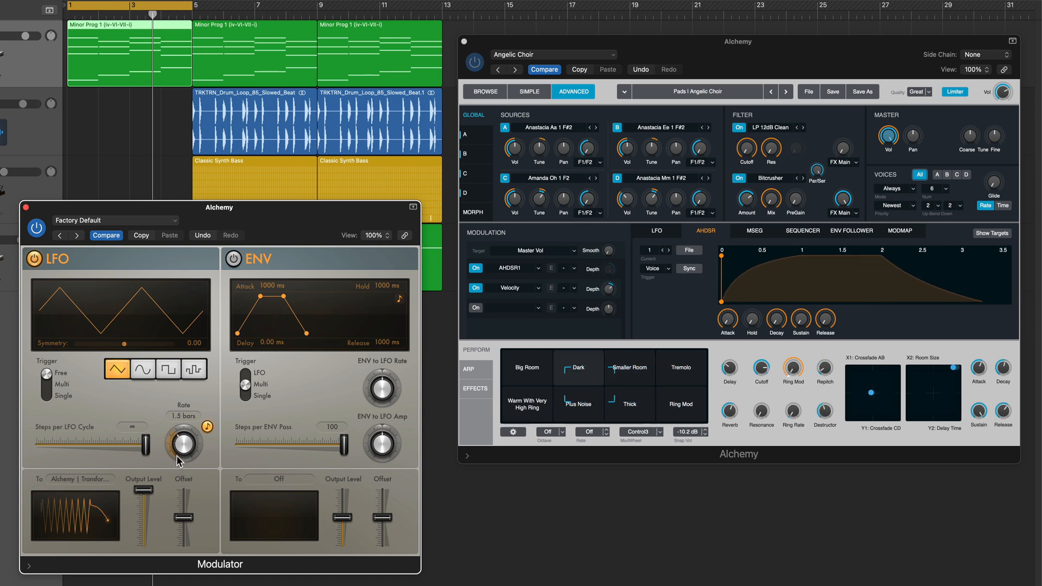
left_click_drag(179, 442, 183, 432)
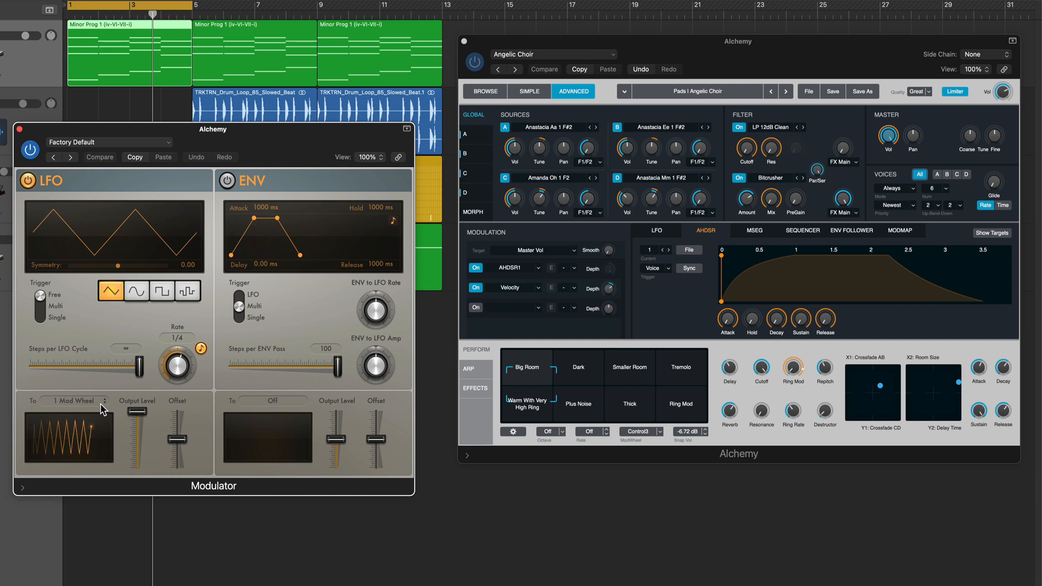
Relearn the transform pad as the LFO target via Learn Plug-in Parameter
left_click(80, 401)
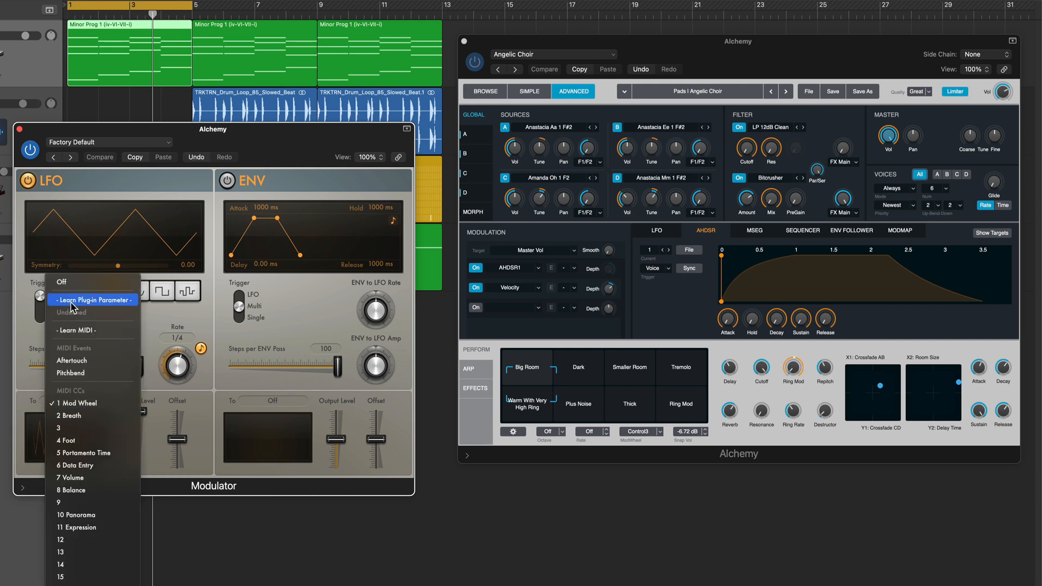
left_click(94, 299)
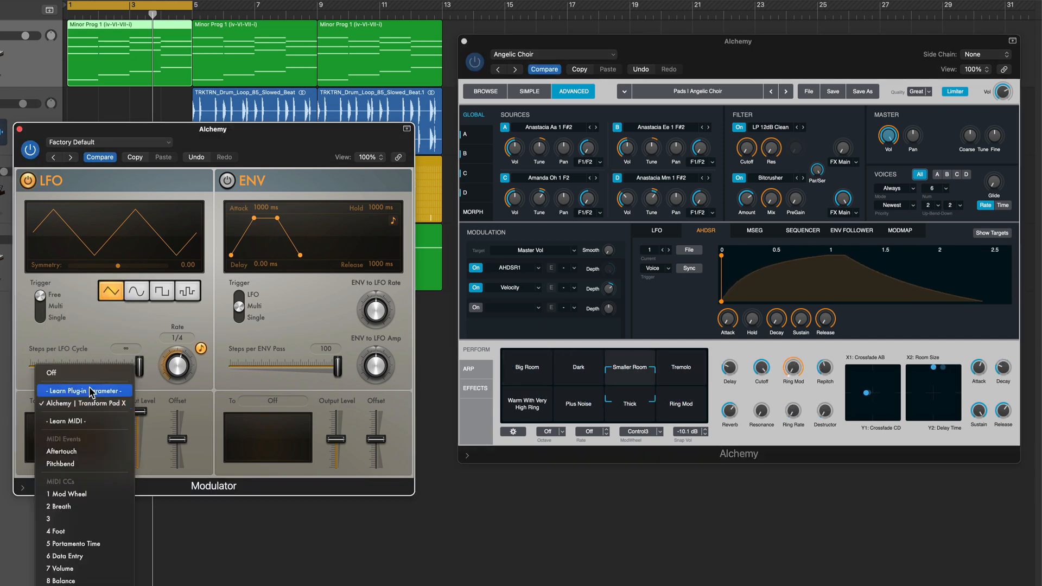
left_click(73, 389)
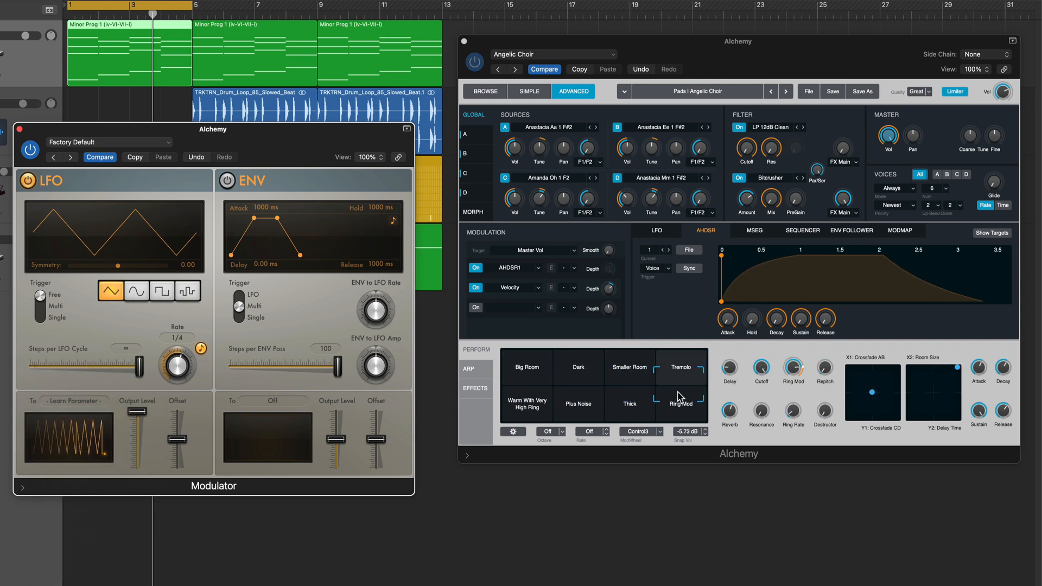
left_click(576, 403)
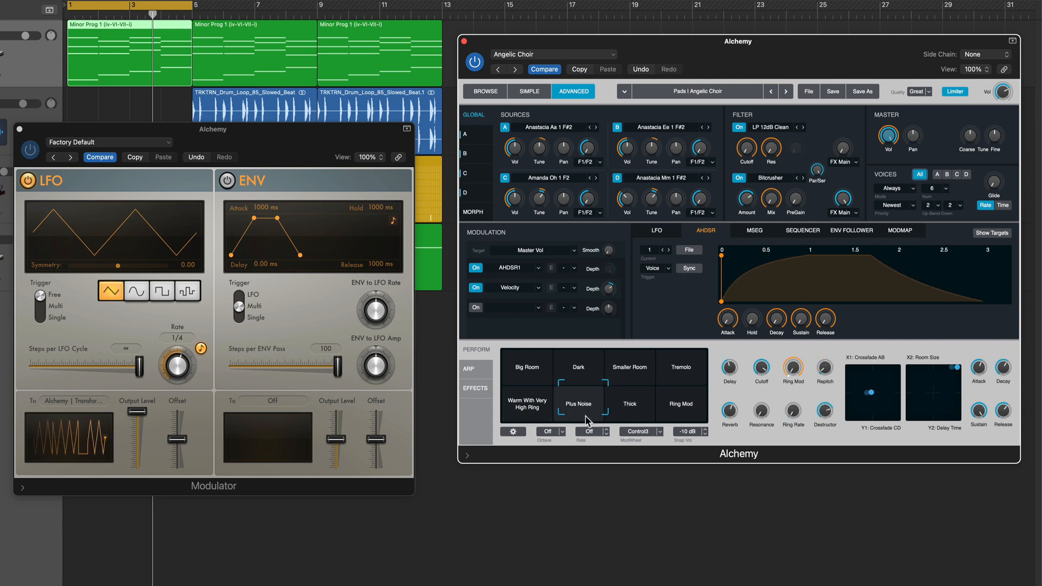
Set the LFO's To target to Off so it stops sweeping the pad
left_click(76, 401)
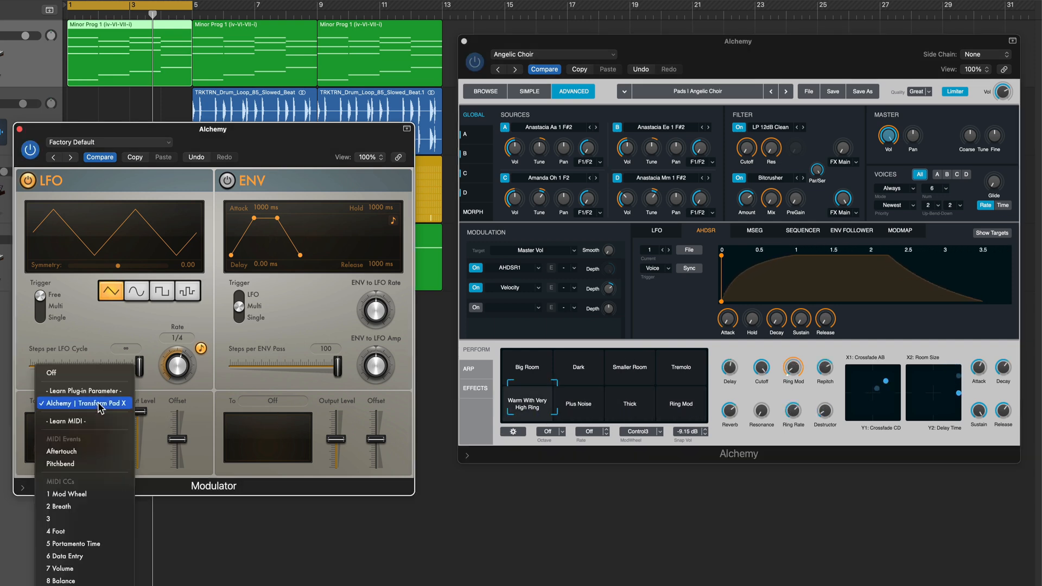
left_click(103, 404)
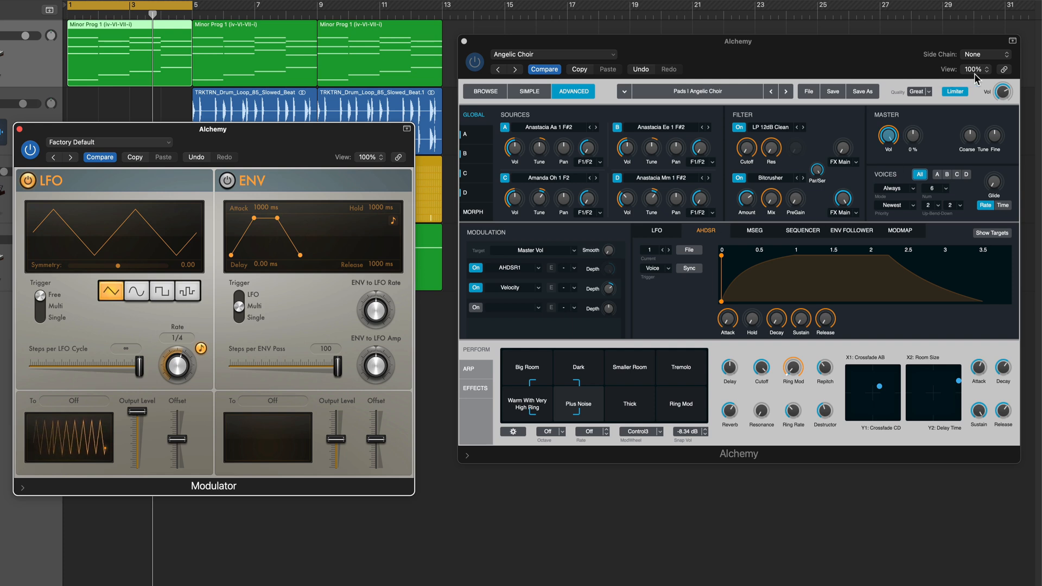
Learn Transform Pad Y from Alchemy's Controls list as the LFO target
left_click(974, 70)
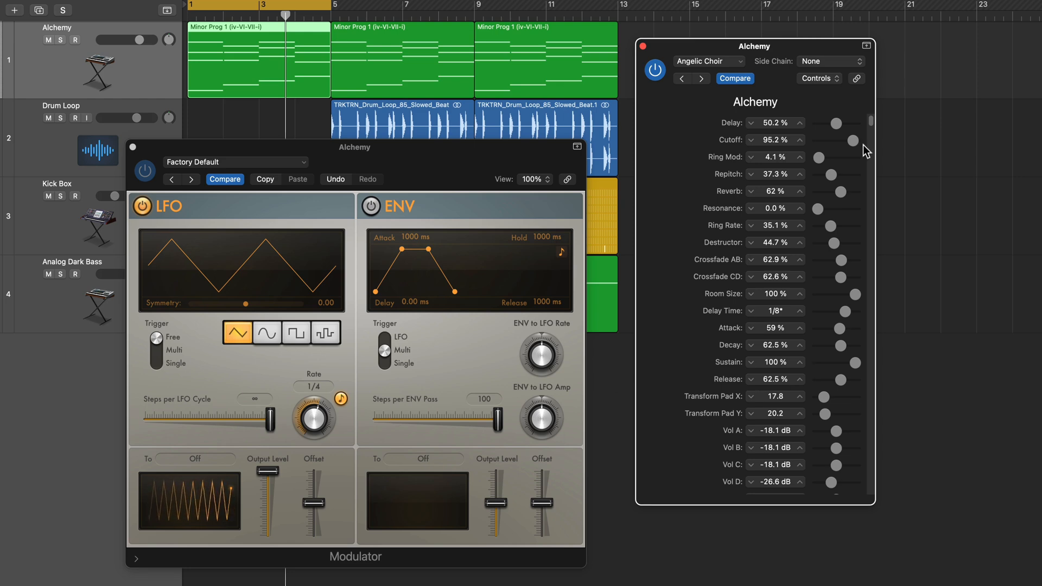
scroll("down", 3)
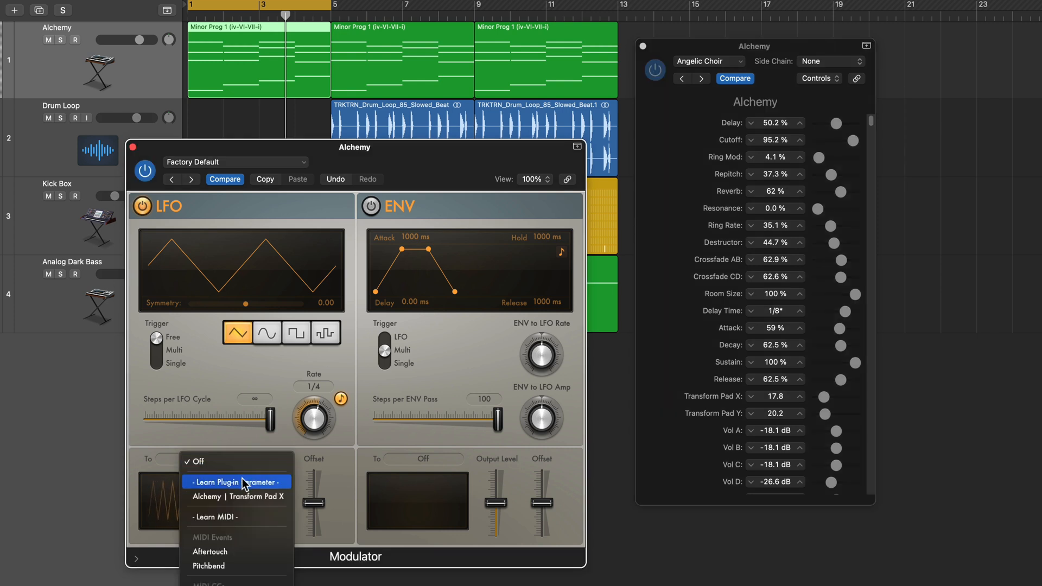
left_click(234, 482)
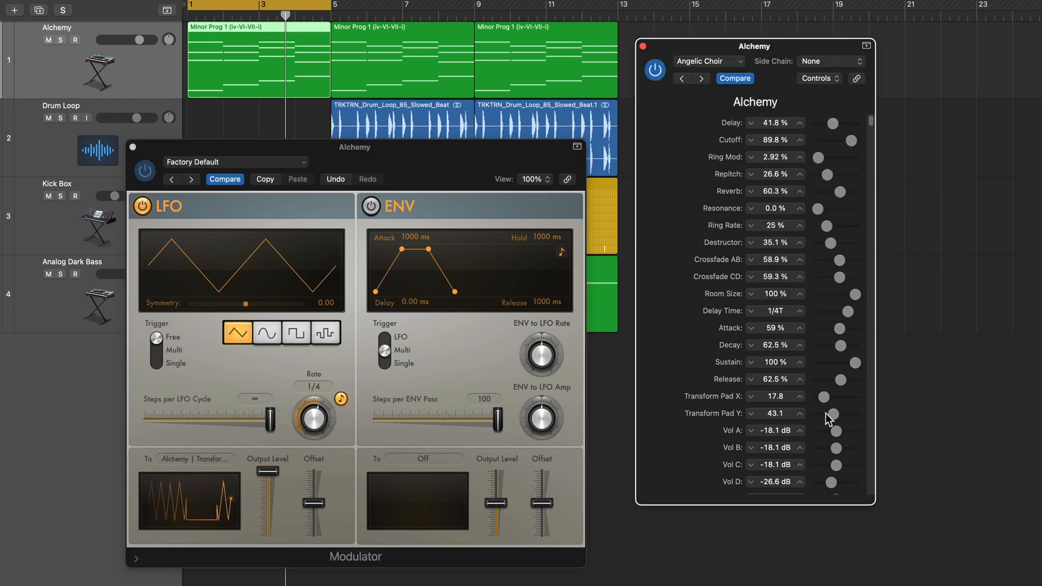
left_click(821, 78)
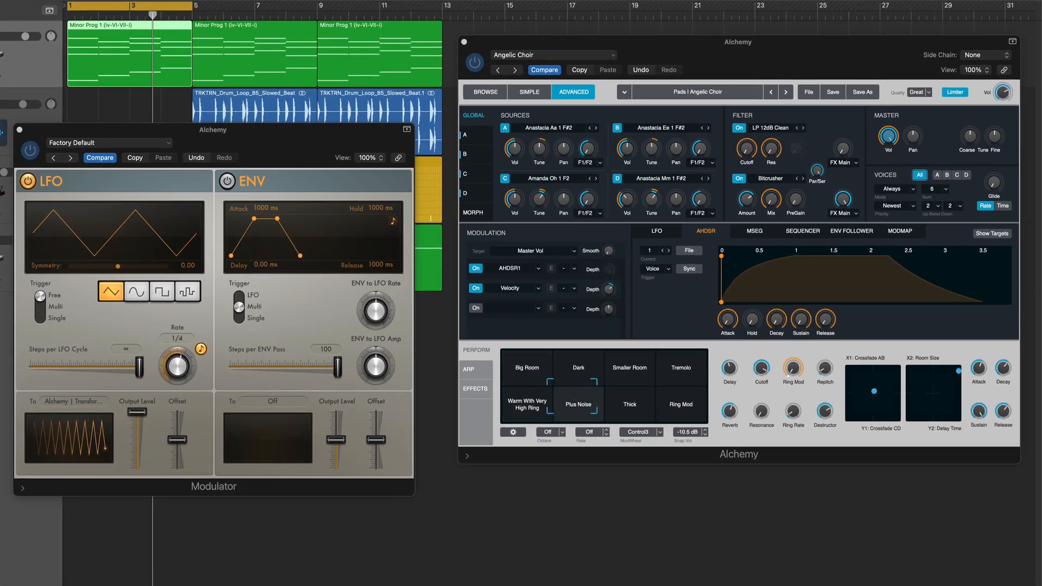
Lower the LFO output level, settling it around 39%
left_click(627, 368)
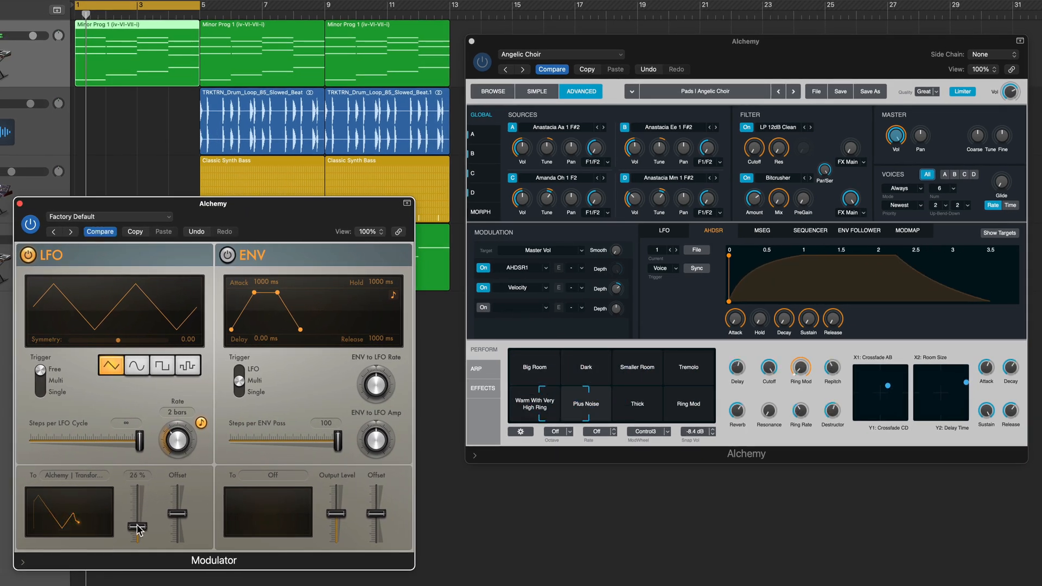
left_click_drag(138, 529, 138, 505)
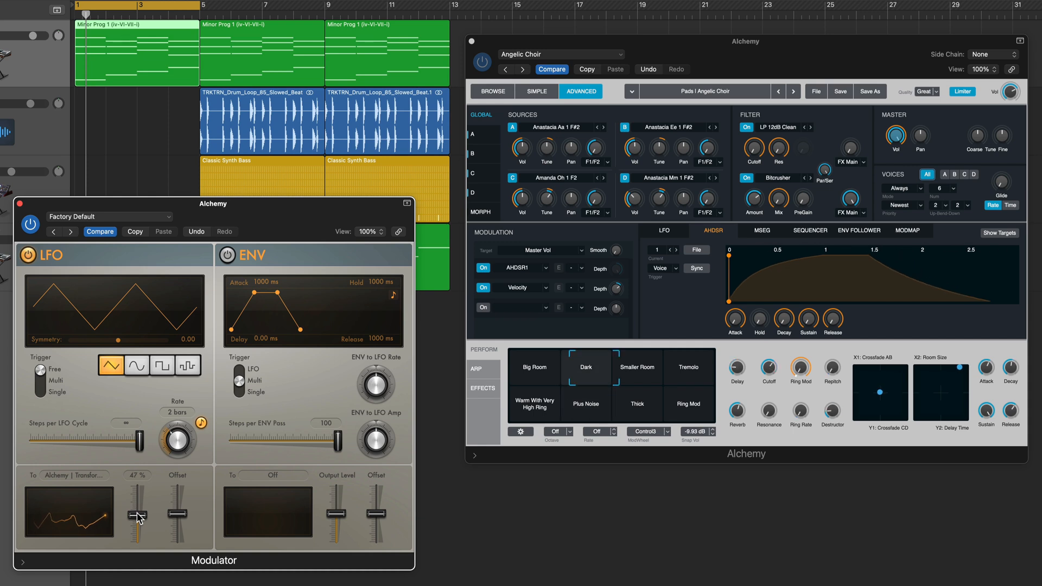
left_click_drag(137, 498, 137, 522)
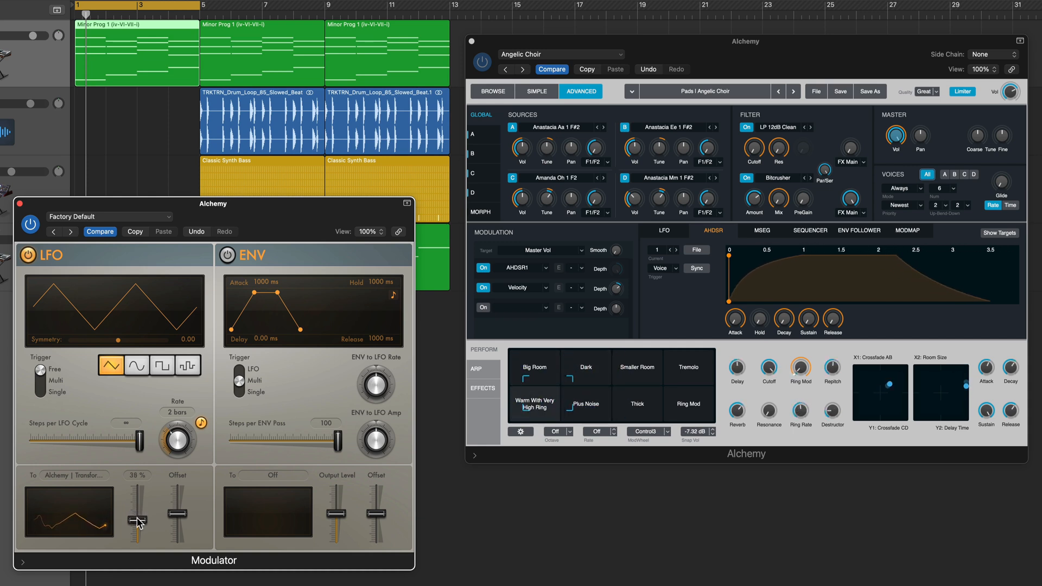
left_click_drag(138, 519, 140, 481)
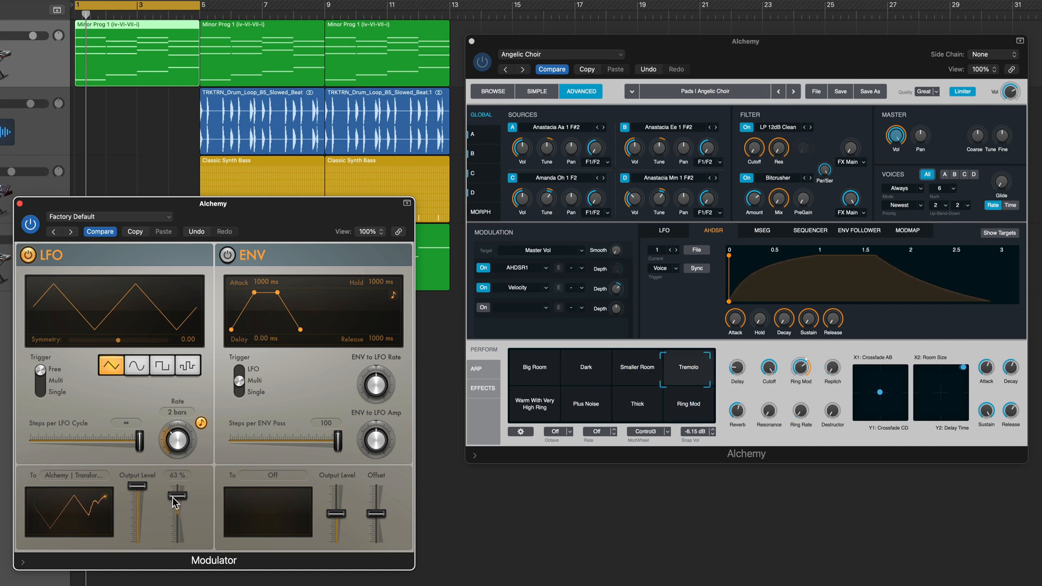
Adjust the LFO offset through 63%, 42%, 26% to about 35%, and cut output level to 24%
left_click_drag(177, 495, 176, 508)
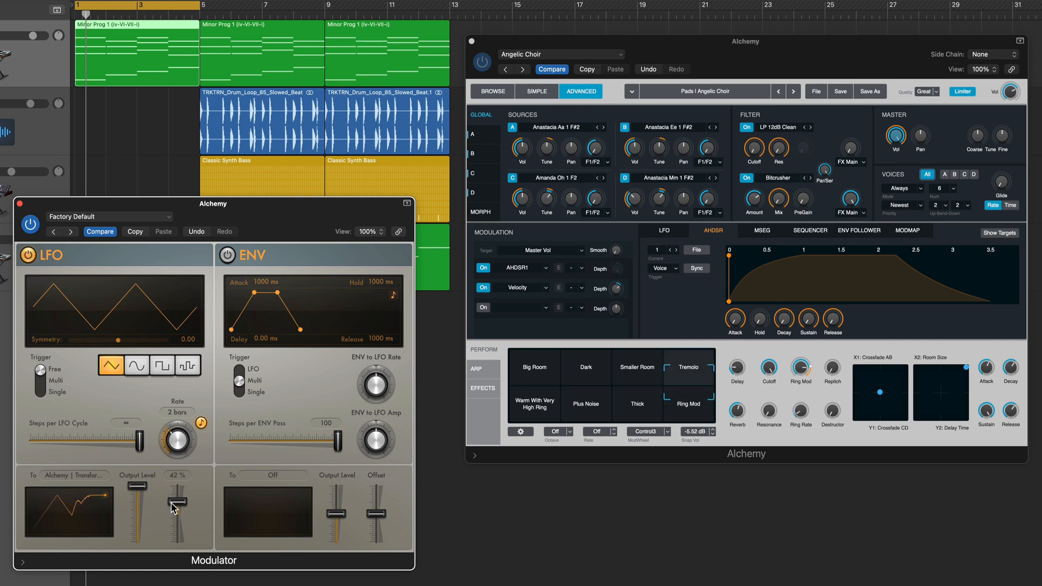
left_click_drag(172, 492, 172, 514)
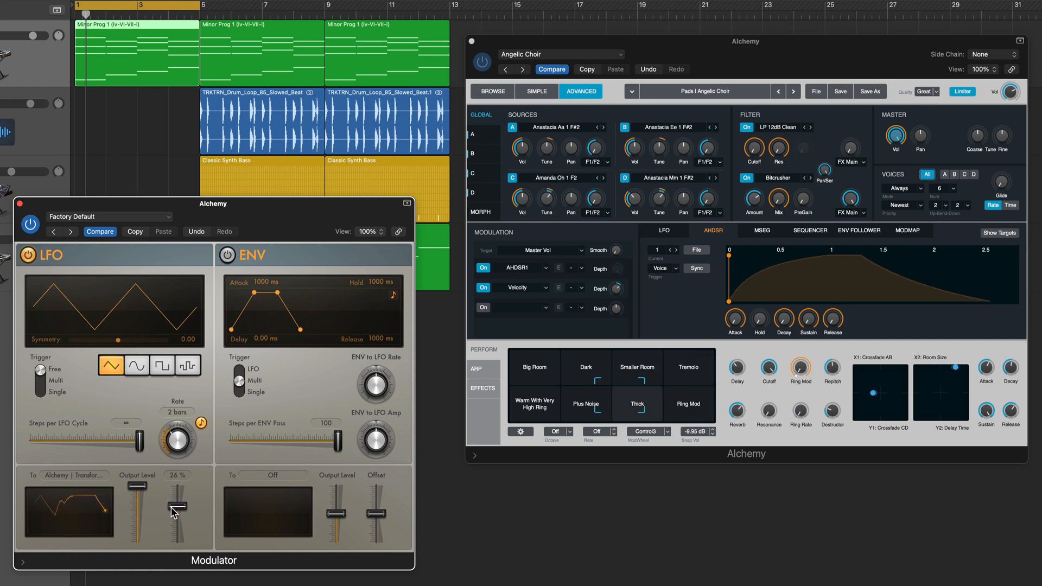
left_click_drag(173, 511, 172, 501)
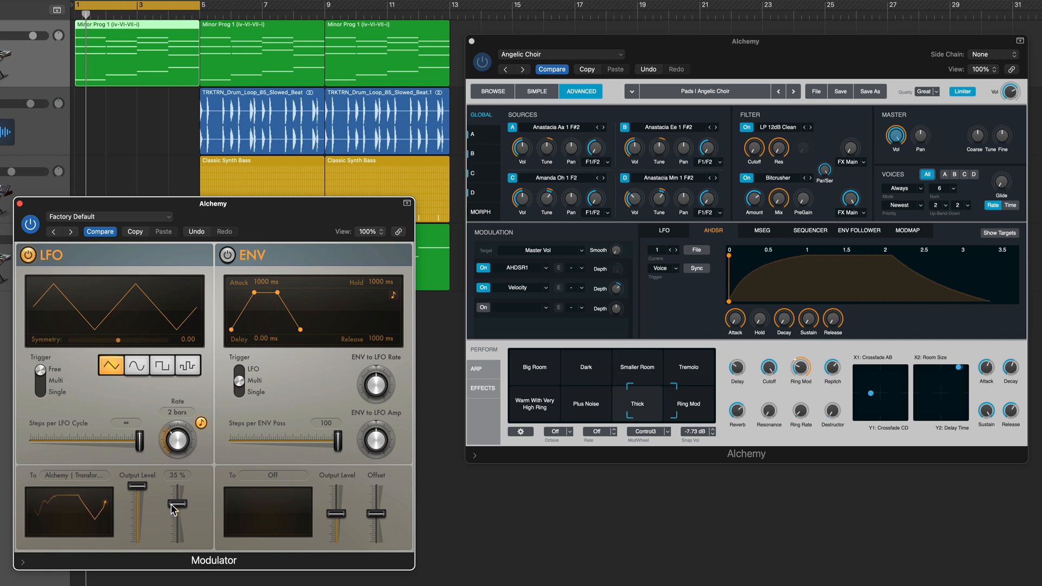
left_click_drag(173, 505, 140, 499)
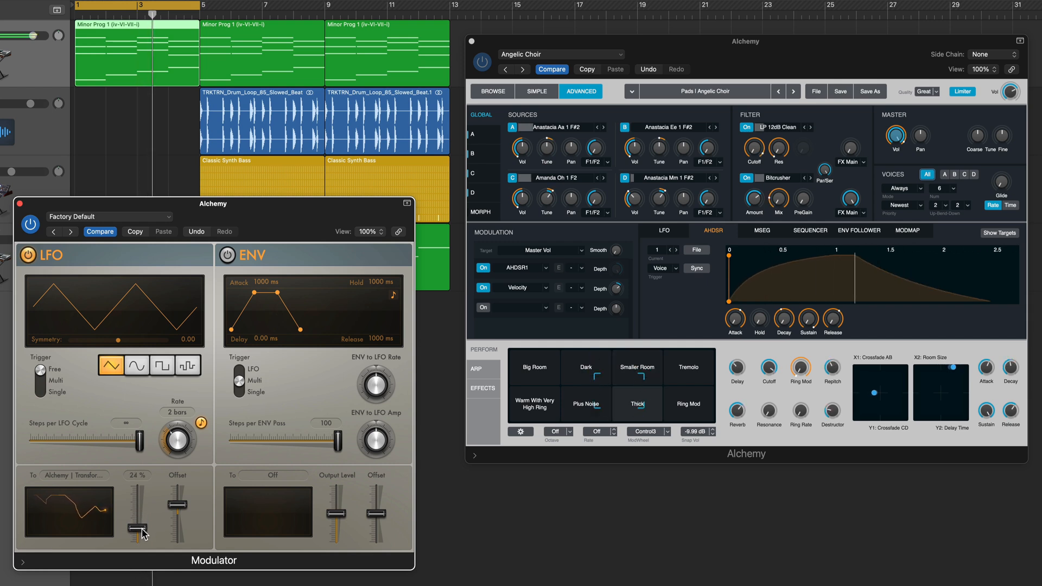
left_click_drag(140, 532, 186, 495)
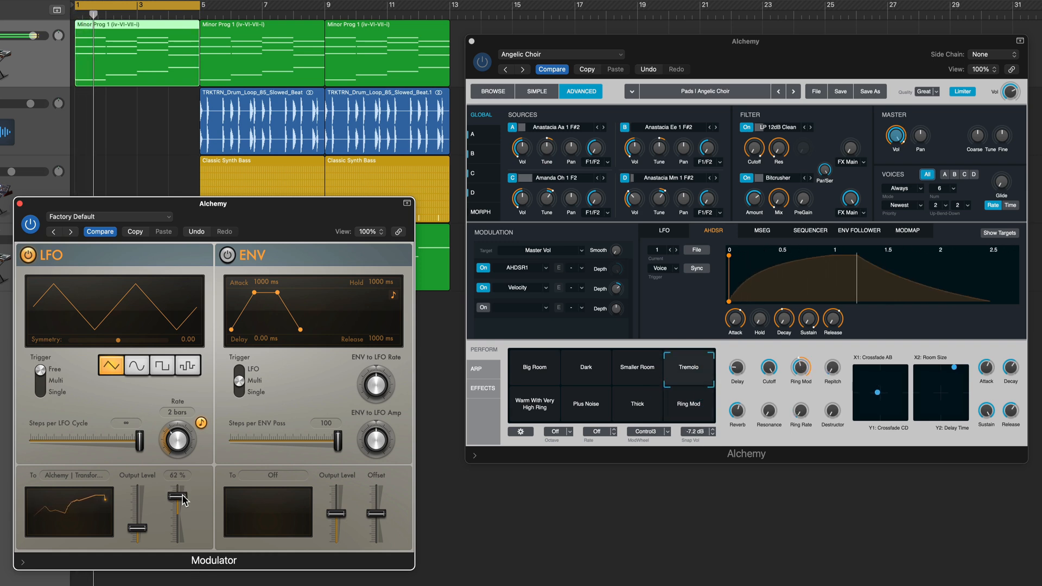
left_click(635, 366)
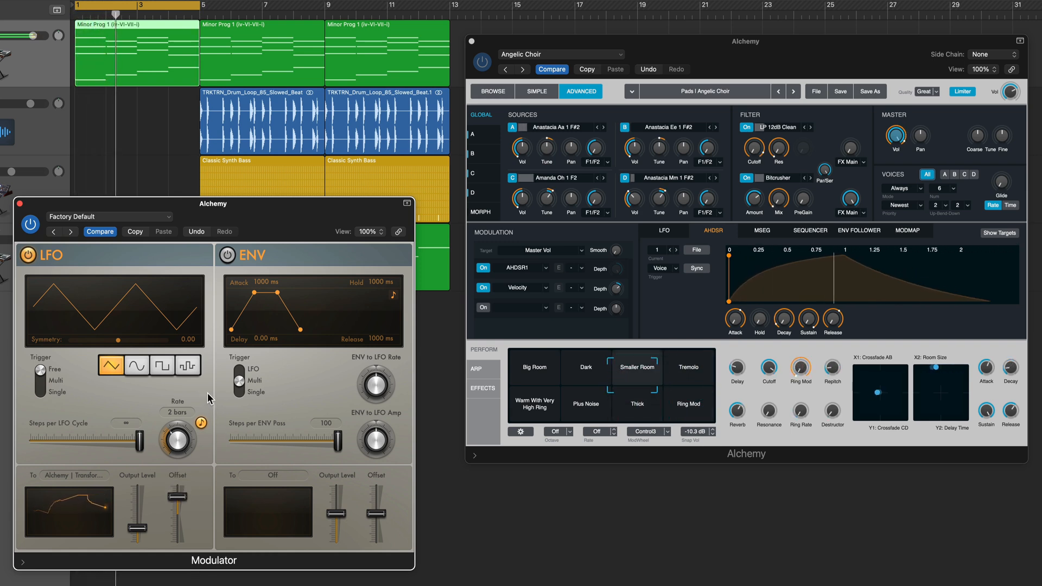
Try a sine LFO wave, then return to triangle at a 1-bar rate
left_click(136, 364)
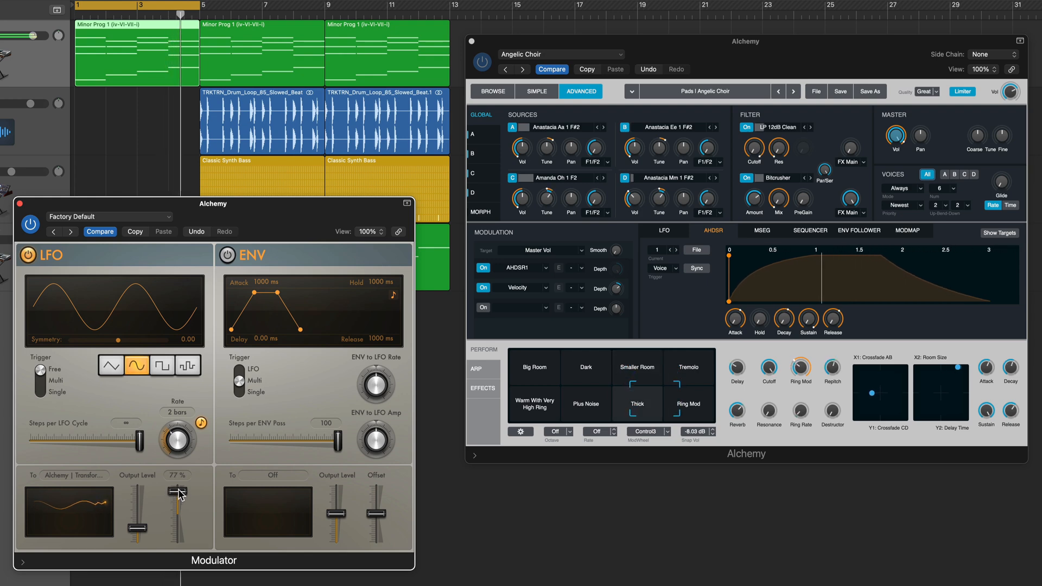
left_click(105, 364)
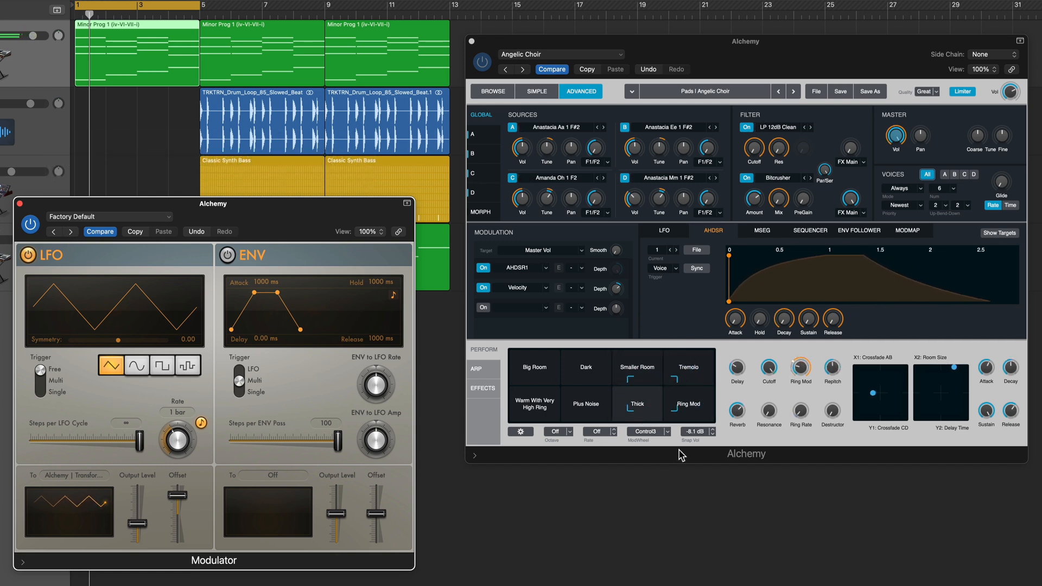
Close the Modulator window and select the Alchemy region on the first track
left_click(637, 367)
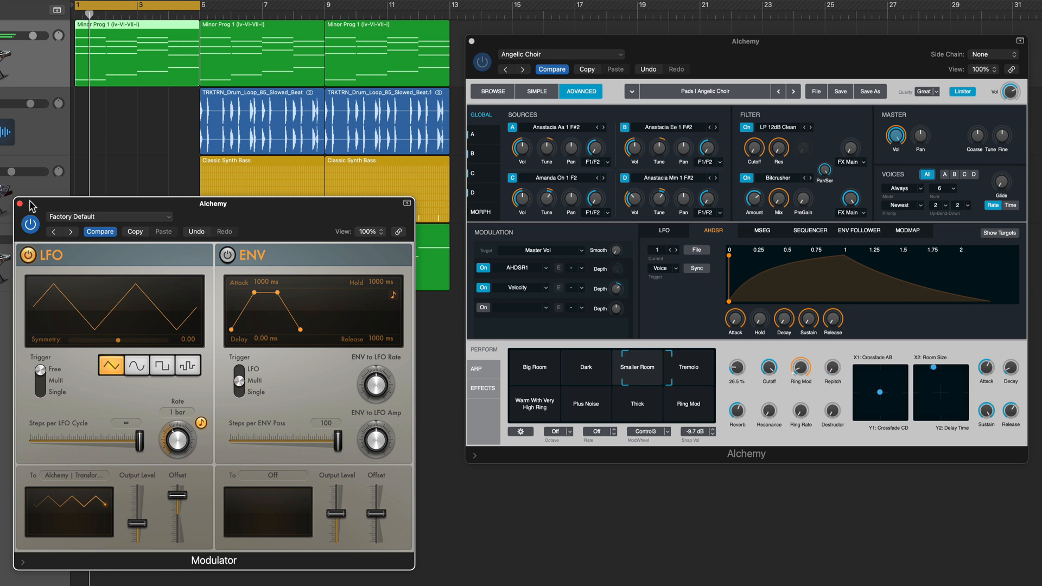
left_click(23, 204)
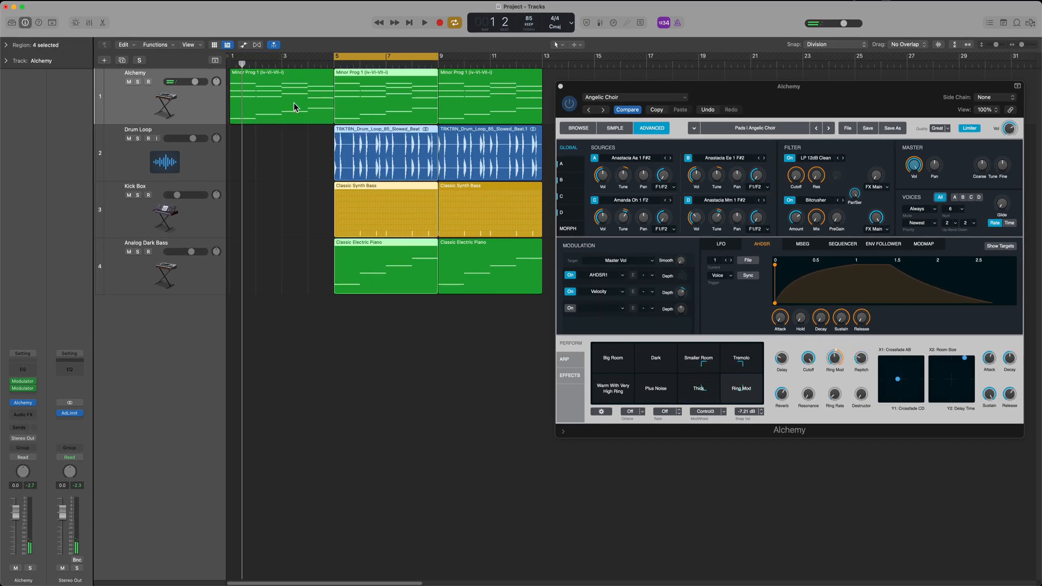
left_click(423, 22)
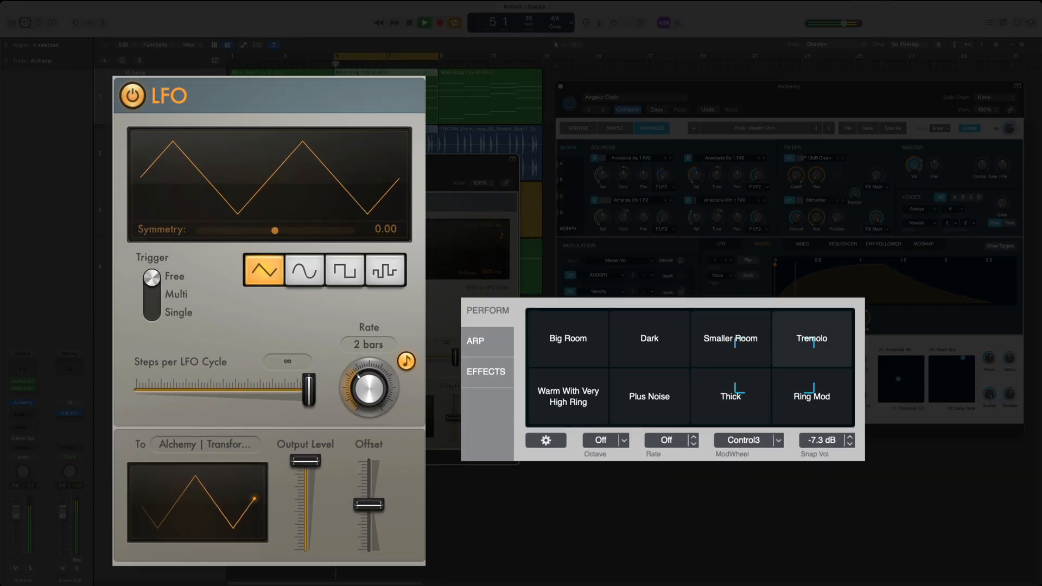
left_click(730, 337)
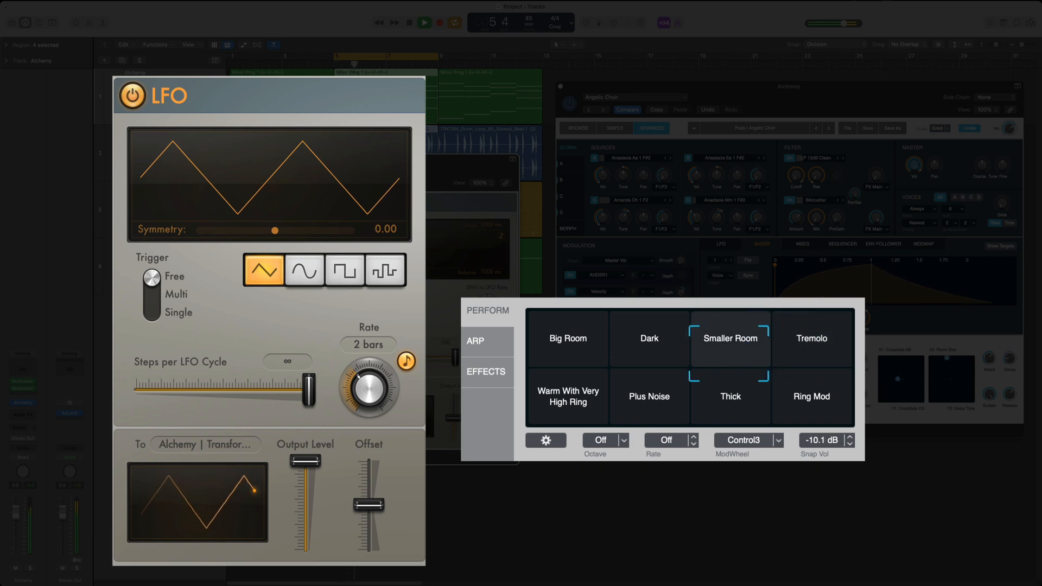
left_click(812, 396)
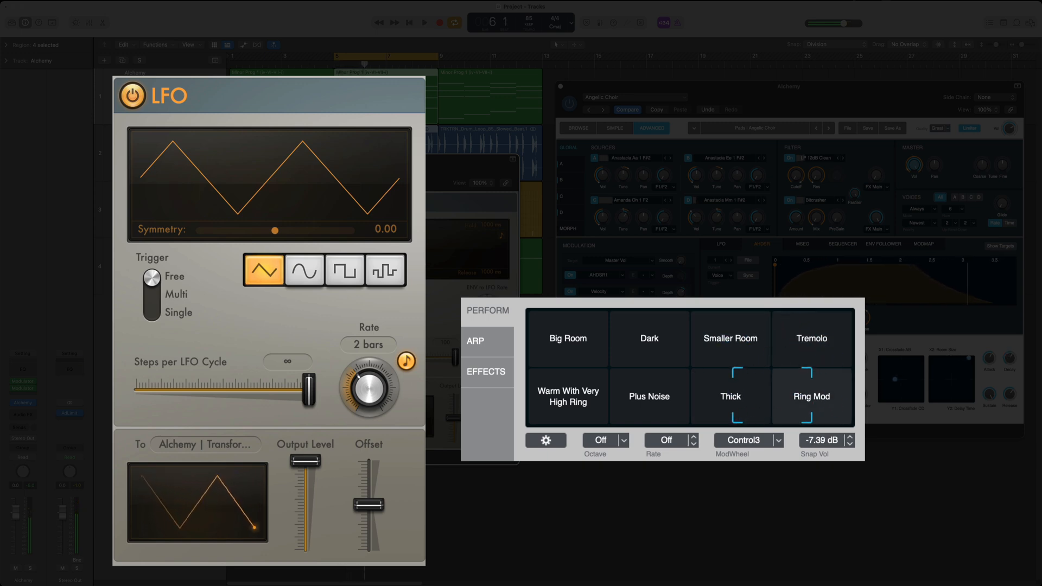